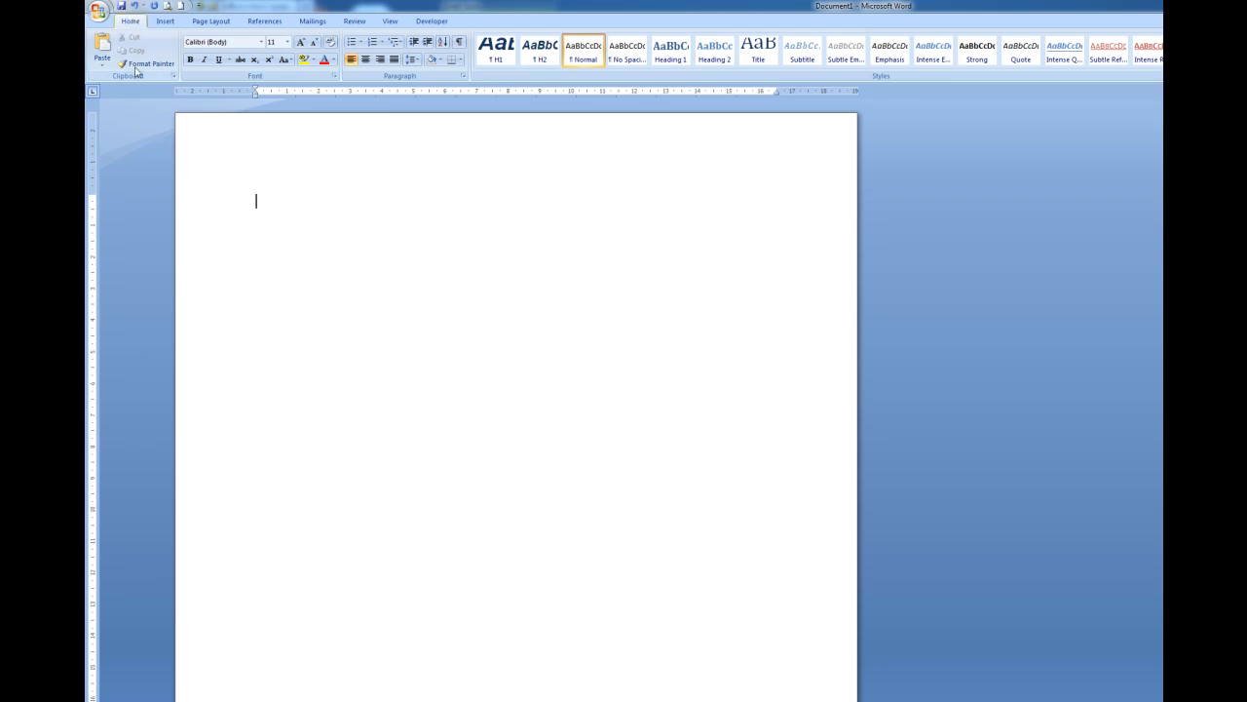
{"action": "mouse_move", "coordinate": [102, 49]}
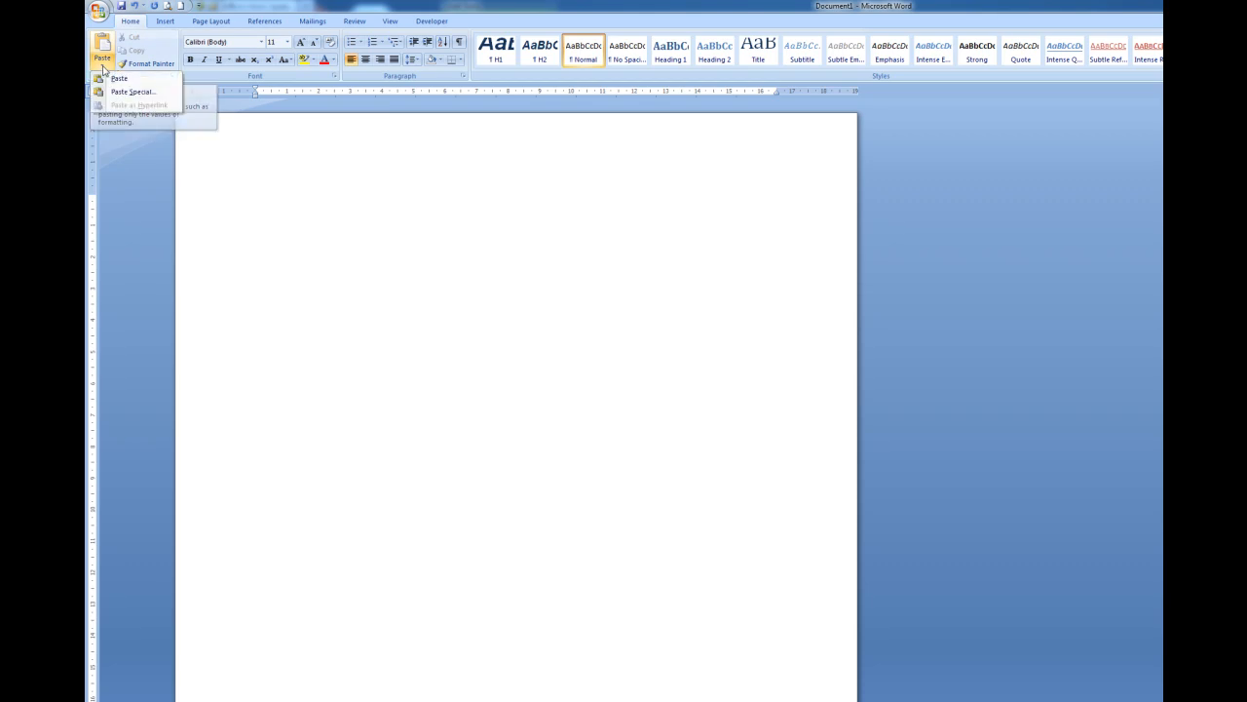
Step: Paste Special the copied chart as a Paste link Microsoft Office Excel Chart Object
{"action": "left_click", "coordinate": [133, 92]}
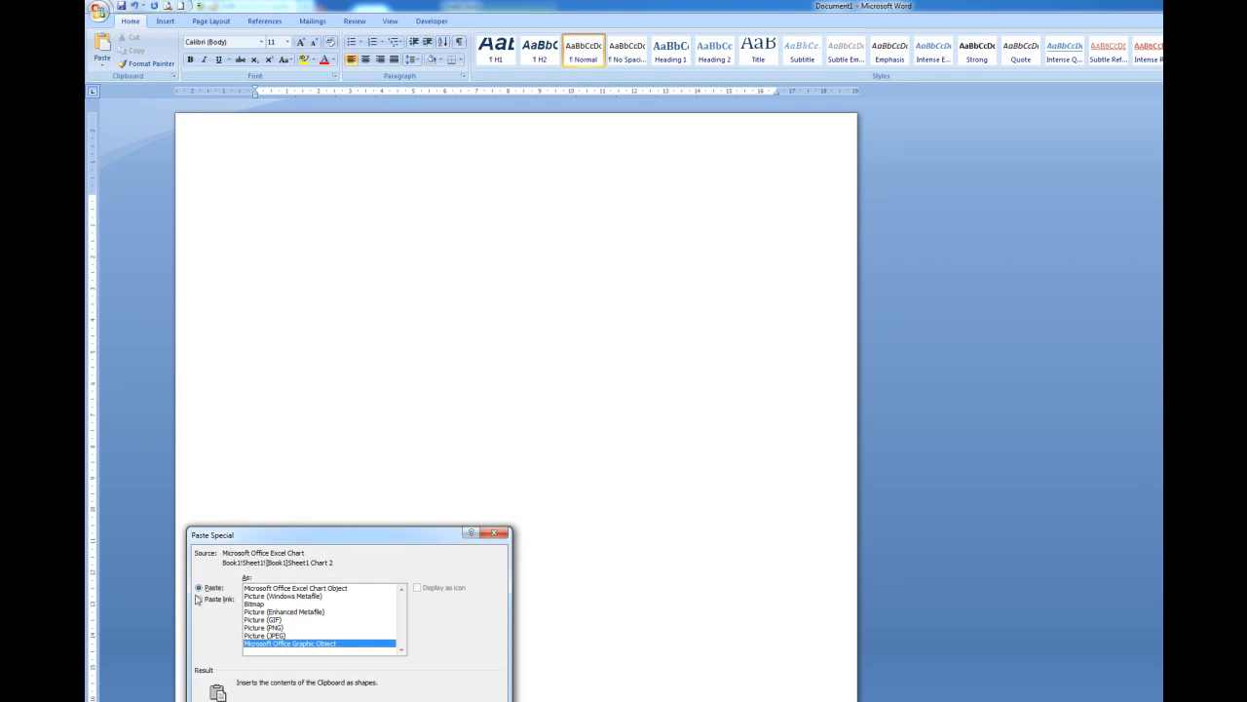
{"action": "left_click_drag", "start_coordinate": [210, 534], "coordinate": [247, 477]}
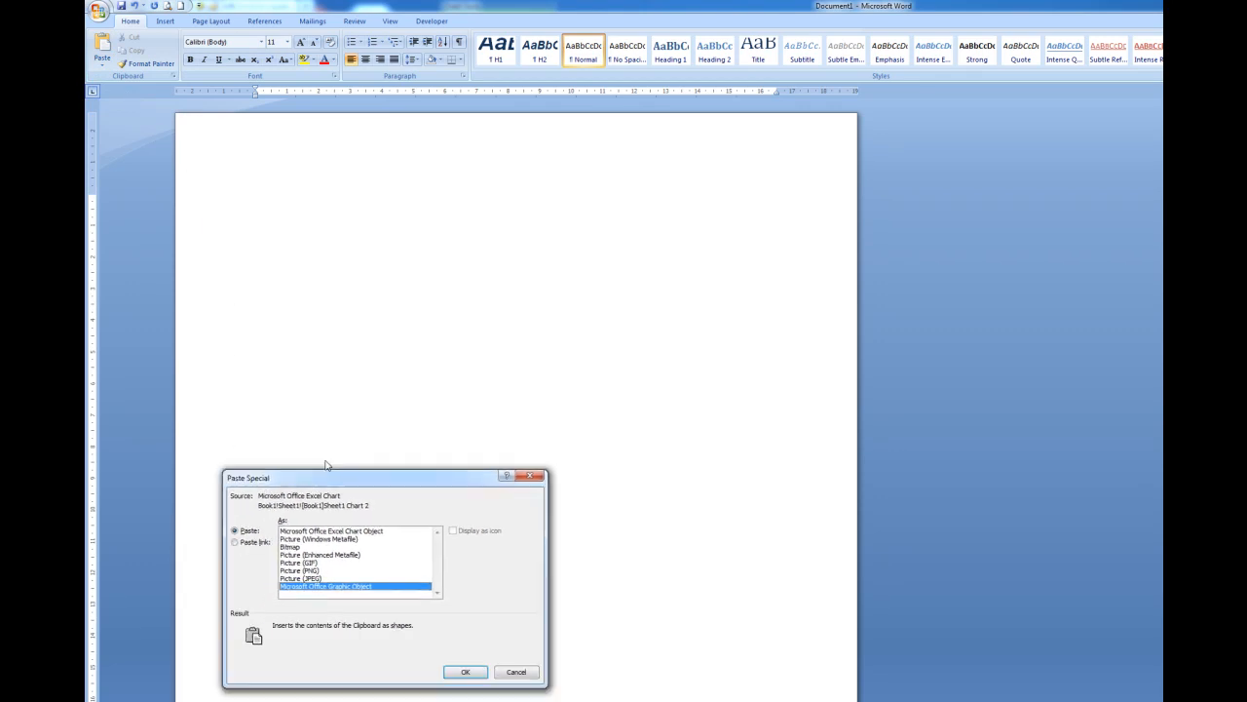
{"action": "left_click_drag", "start_coordinate": [327, 478], "coordinate": [544, 360]}
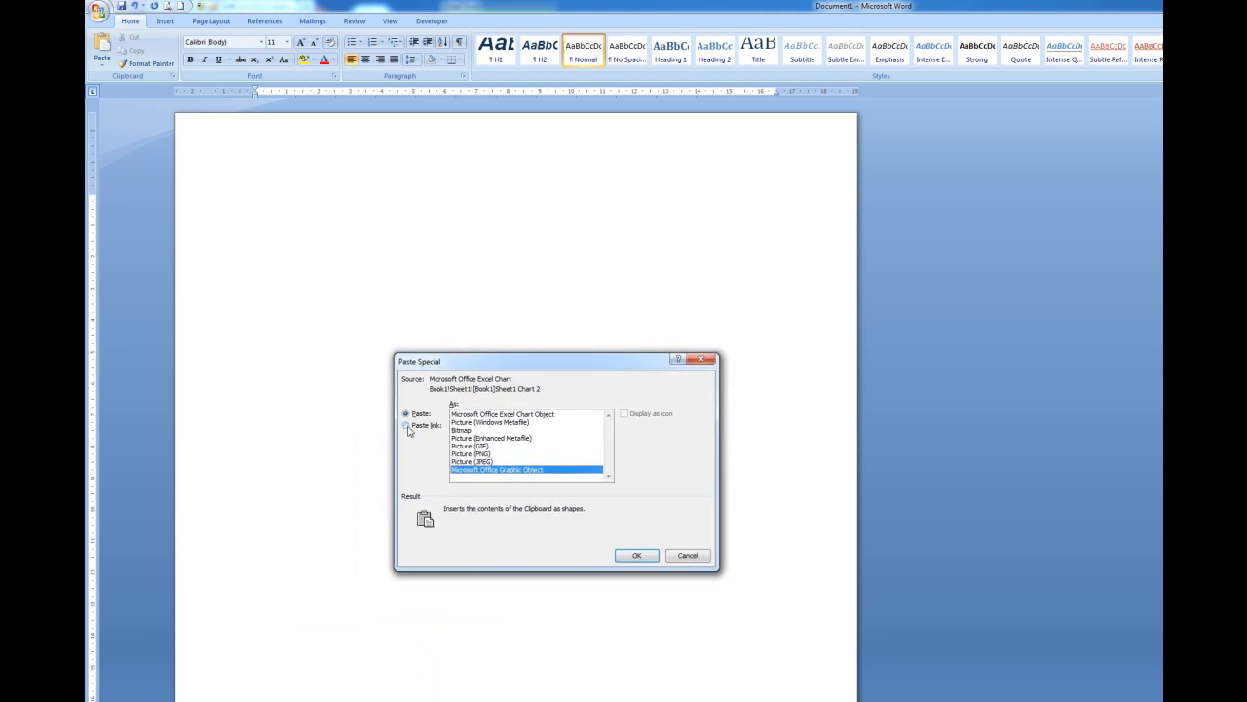
{"action": "left_click", "coordinate": [405, 424]}
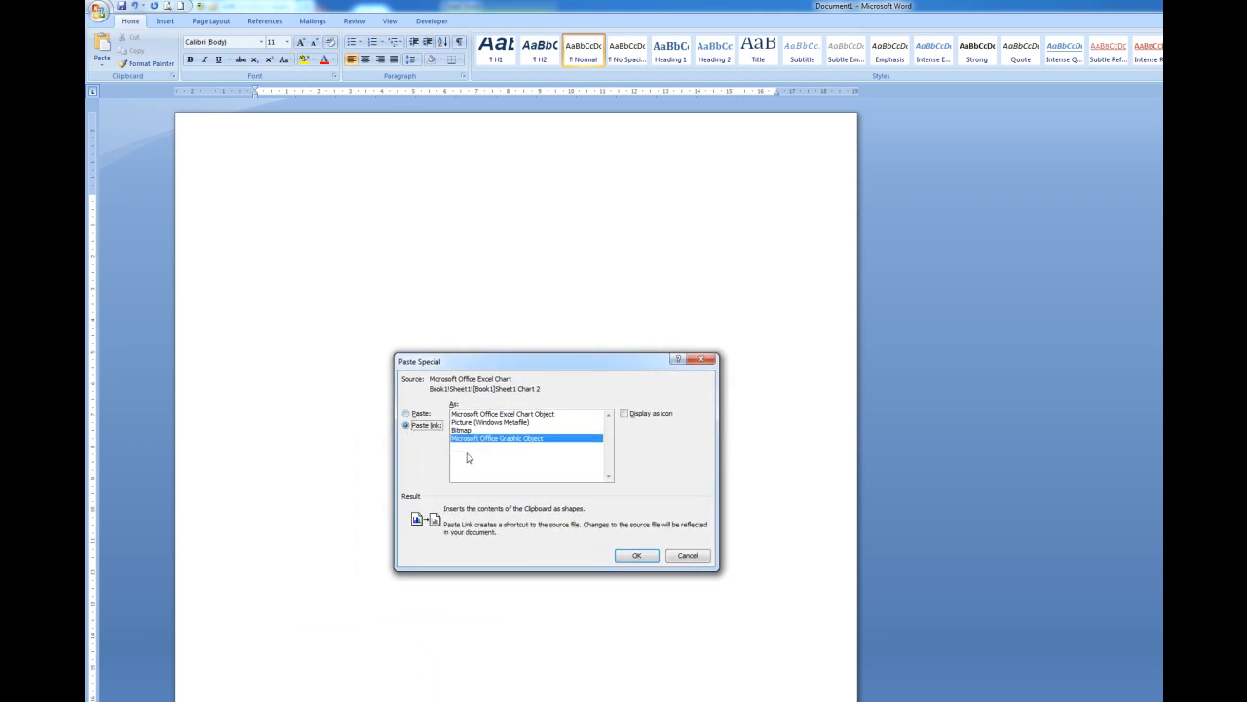
{"action": "left_click", "coordinate": [503, 413]}
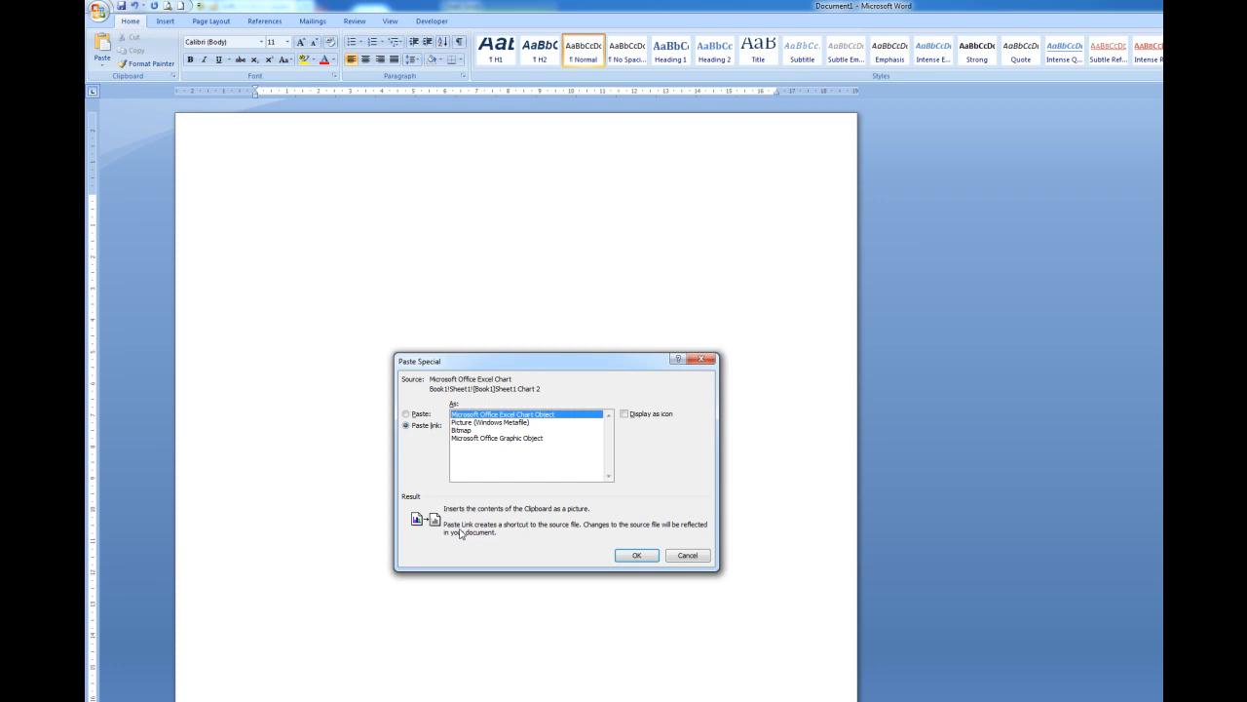
{"action": "left_click", "coordinate": [635, 554]}
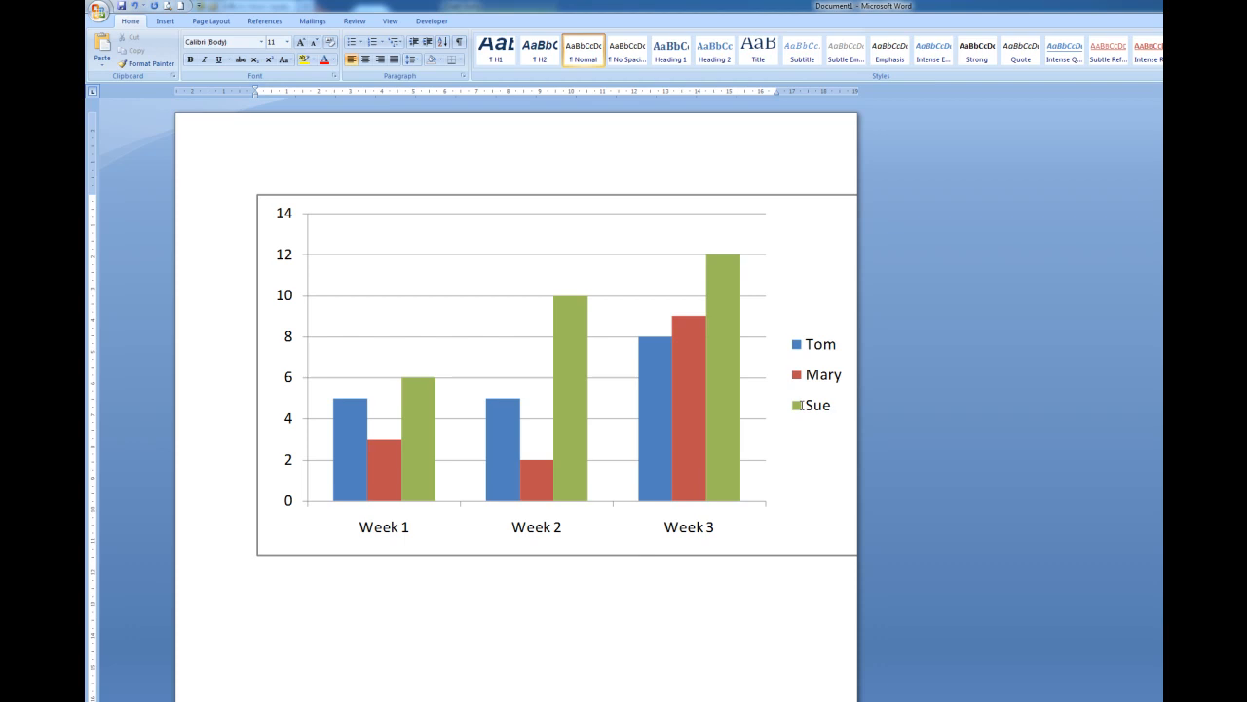
{"action": "mouse_move", "coordinate": [300, 263]}
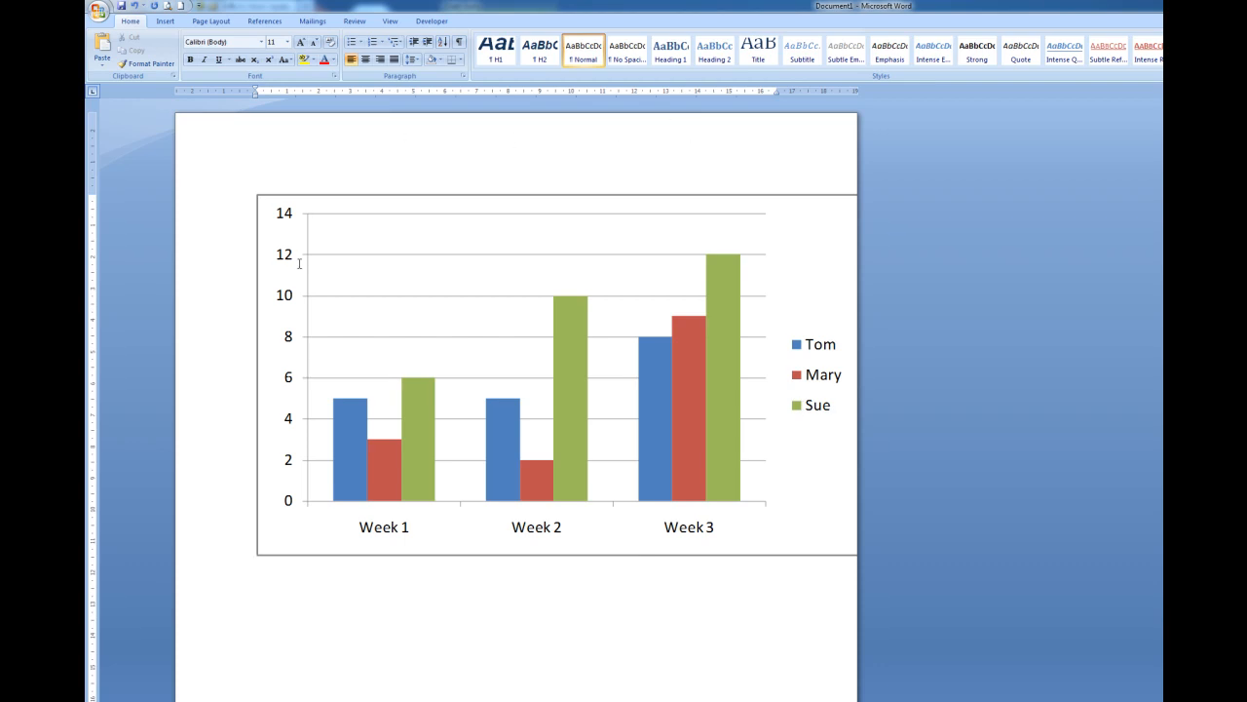
Step: Switch from the Word document to the source Excel workbook on the taskbar
{"action": "left_click", "coordinate": [257, 564]}
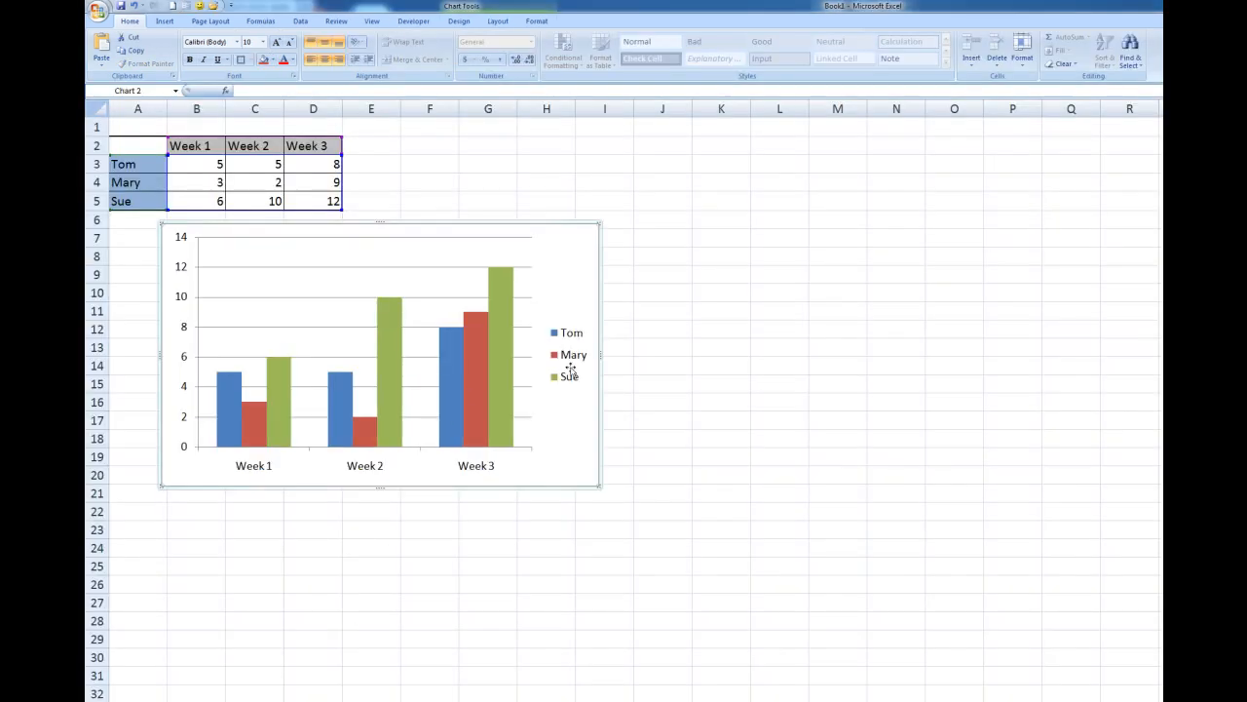
Step: Change Sue's Week 3 value in cell D5 from 12 to 2
{"action": "left_click", "coordinate": [311, 201]}
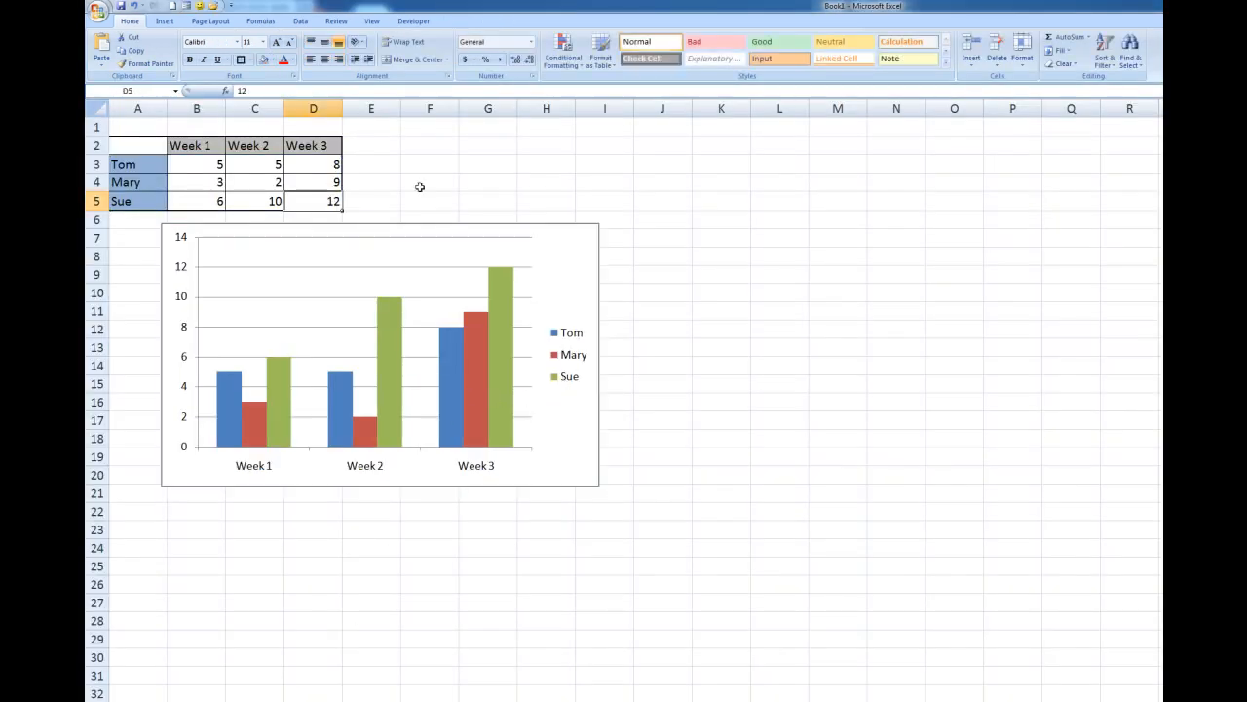
{"action": "type", "text": "2"}
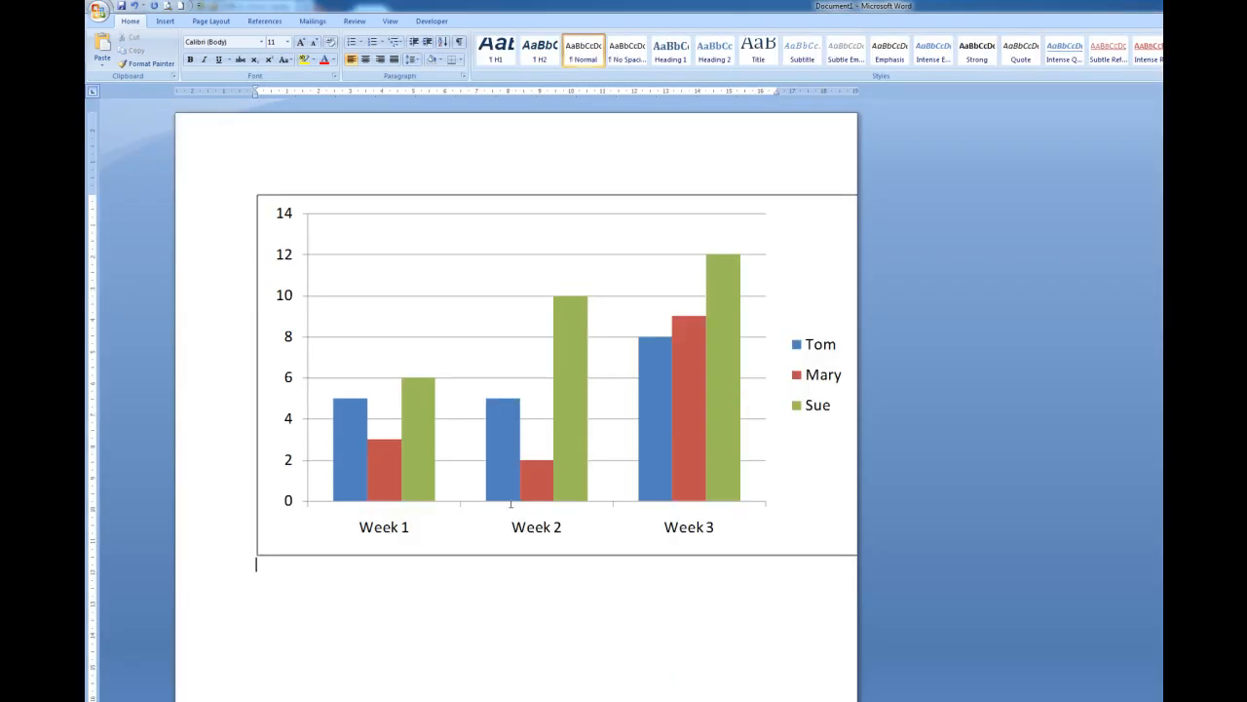
{"action": "mouse_move", "coordinate": [726, 446]}
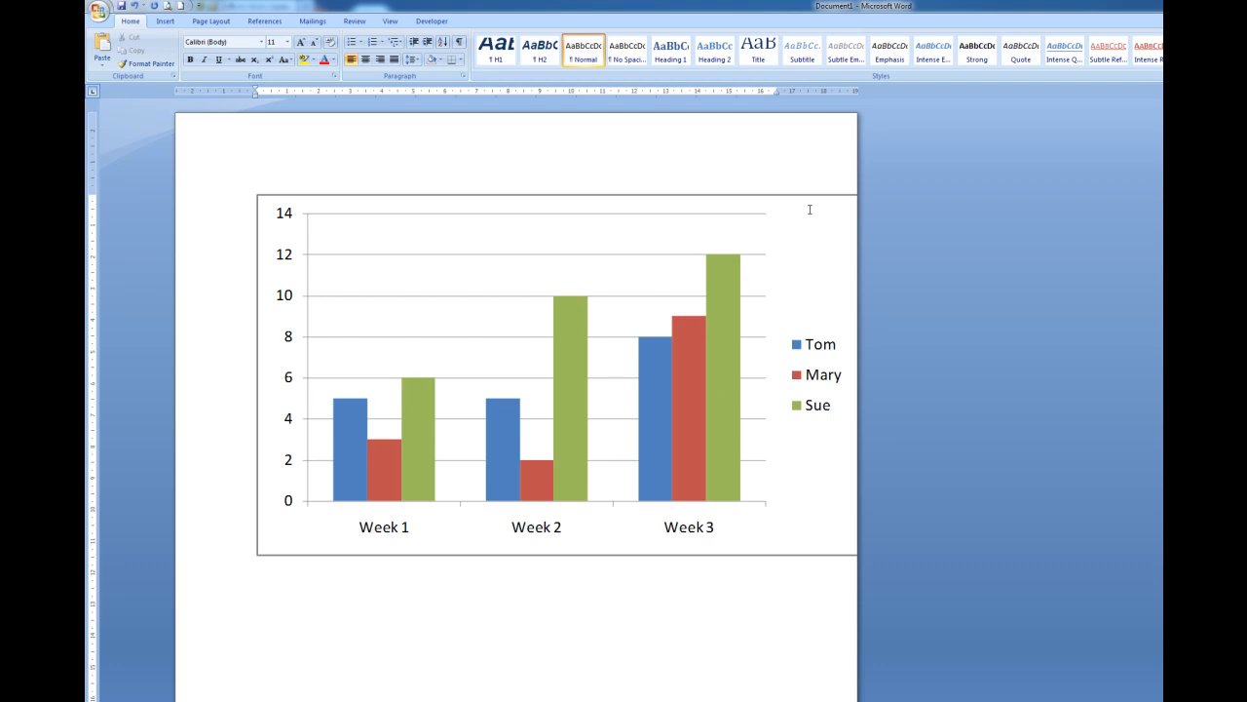
Step: Update the linked chart so Sue's Week 3 bar drops to 2
{"action": "right_click", "coordinate": [809, 211]}
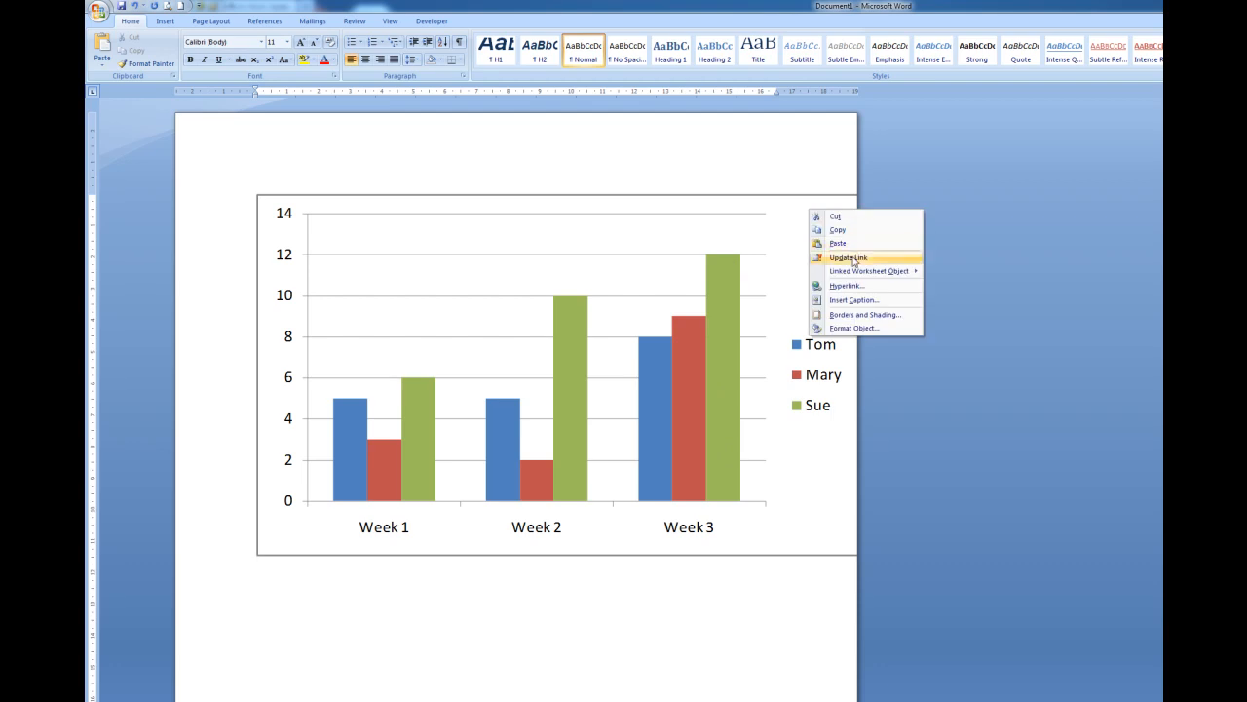
{"action": "left_click", "coordinate": [848, 258]}
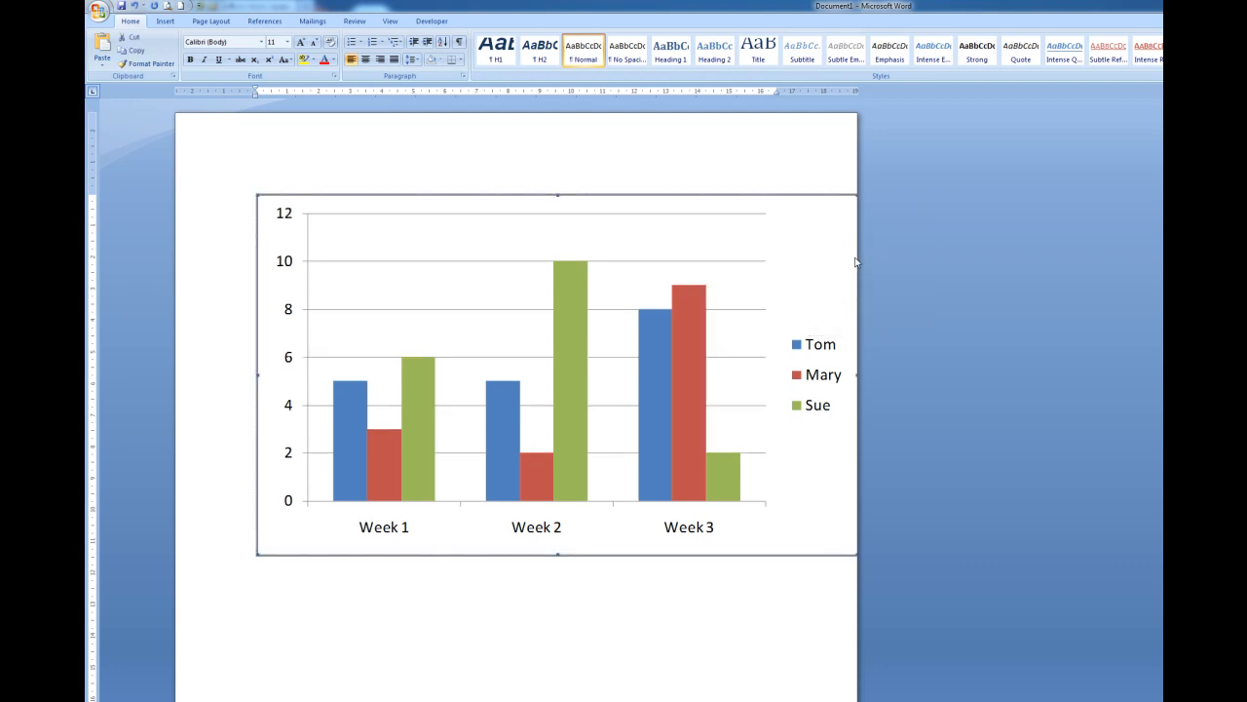